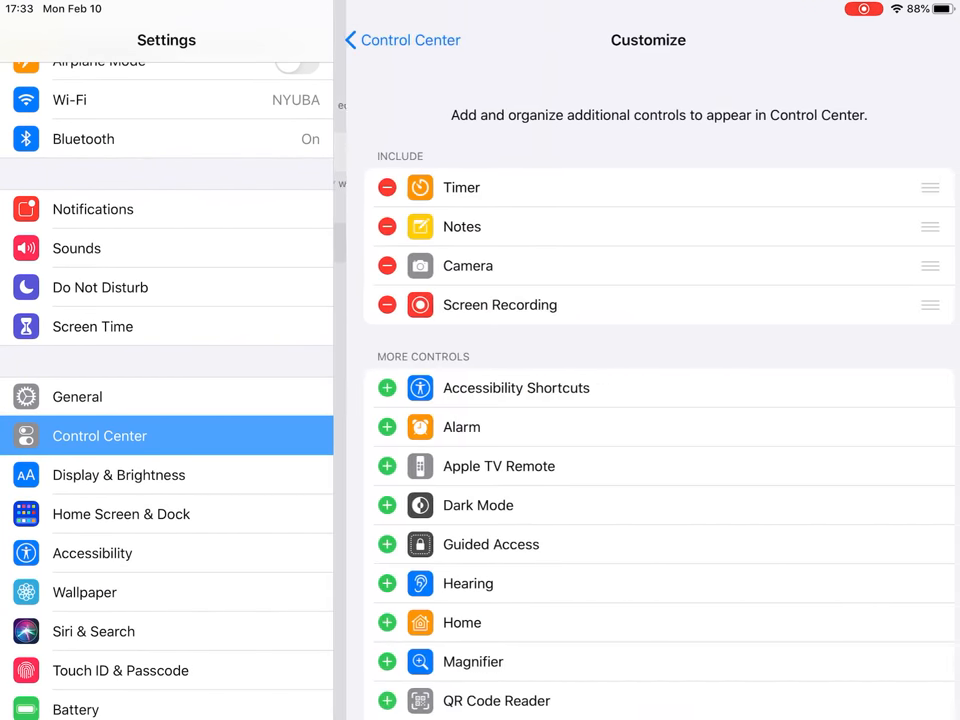
# Step: Remove Screen Recording from the included controls and go back to the Control Center page
pyautogui.scroll(-3)
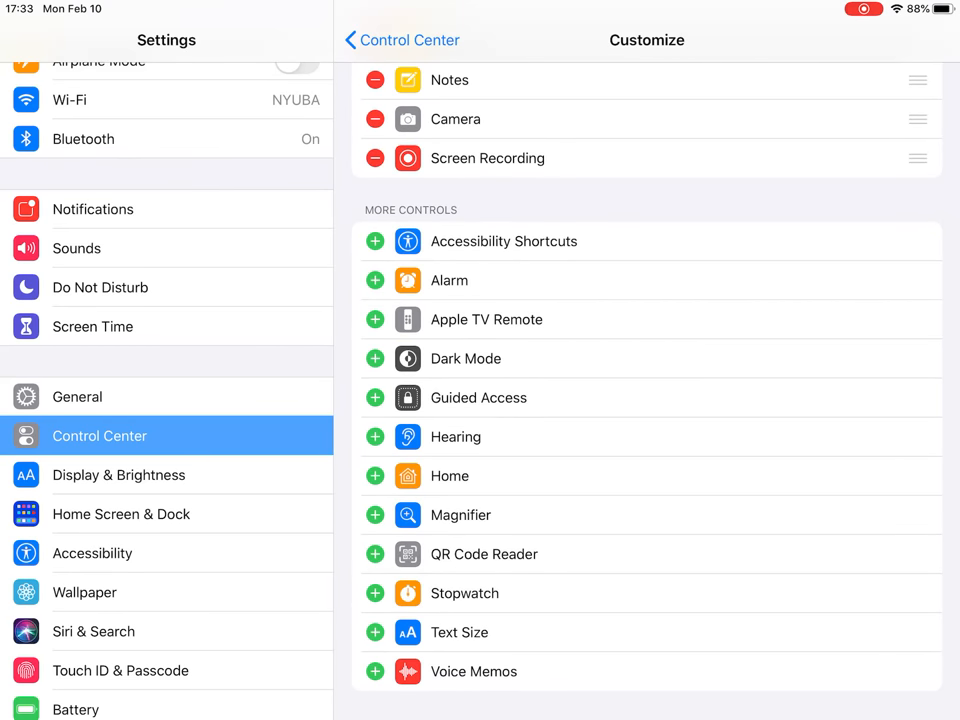
pyautogui.click(376, 158)
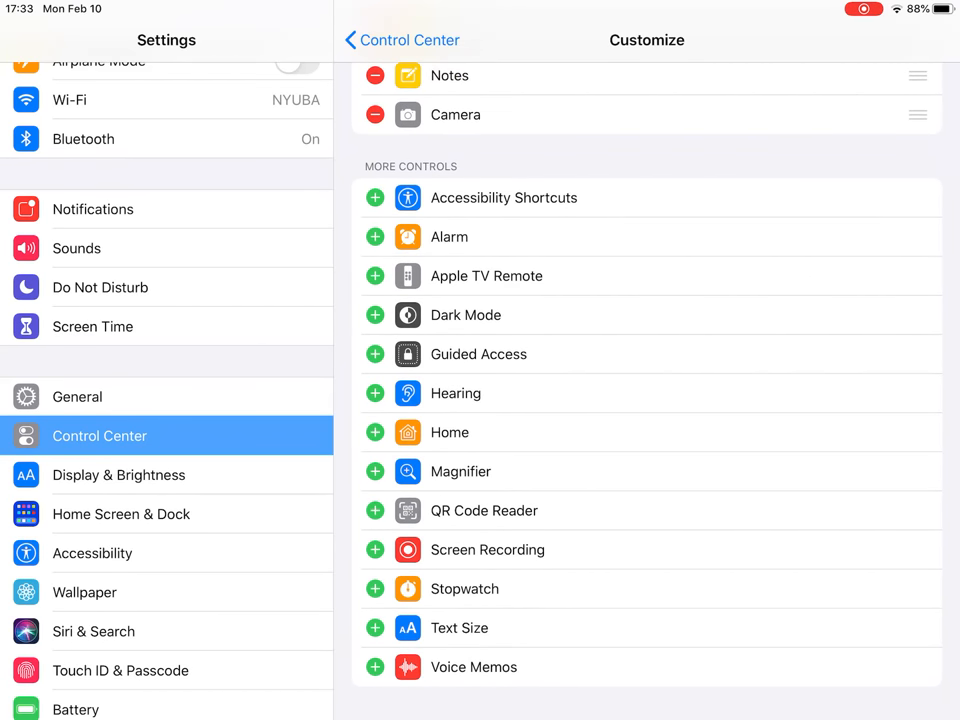
pyautogui.click(376, 548)
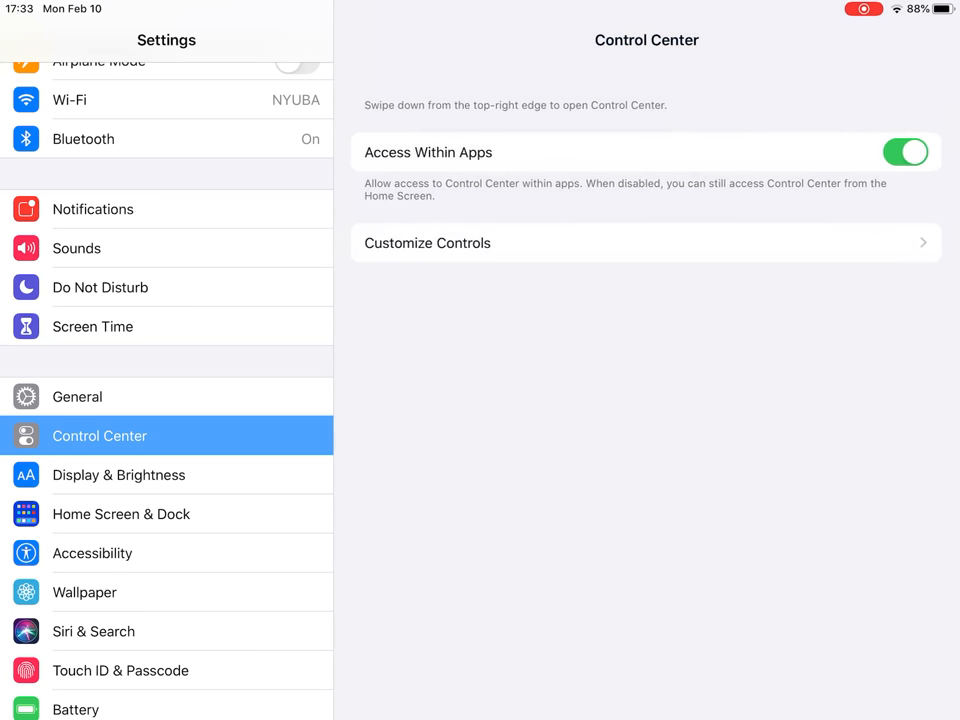
# Step: Bring Whiteboard to the front from the App Switcher
pyautogui.scroll(-3)
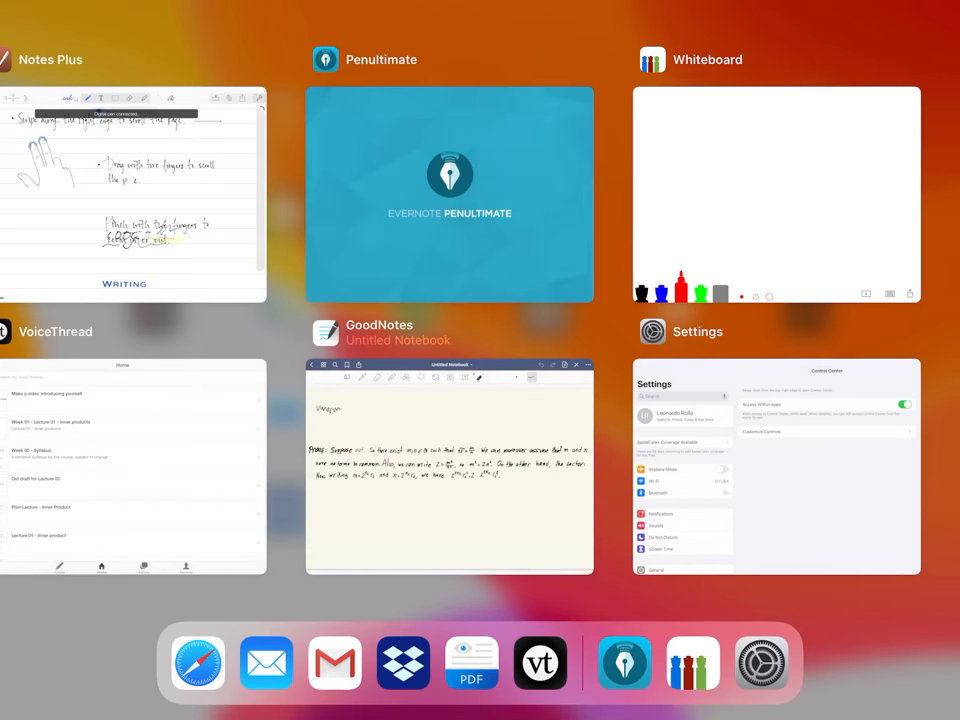
pyautogui.click(776, 194)
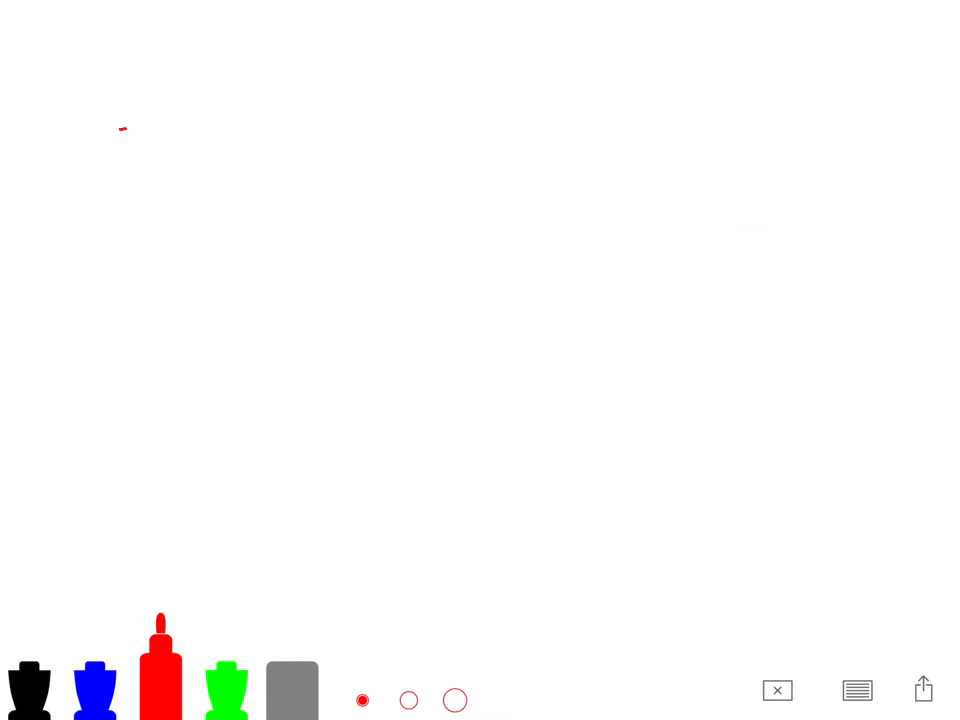
# Step: Handwrite x+y = u ∈ V in red near the top left of the board
pyautogui.moveTo(118, 140); pyautogui.dragTo(200, 140)
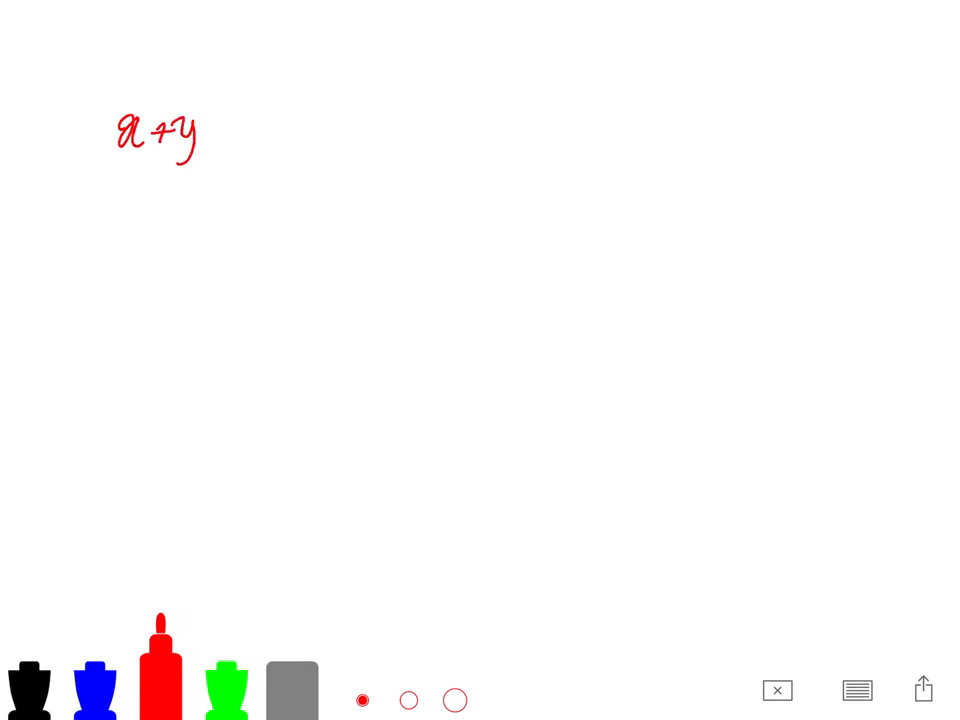
pyautogui.moveTo(210, 136); pyautogui.dragTo(280, 130)
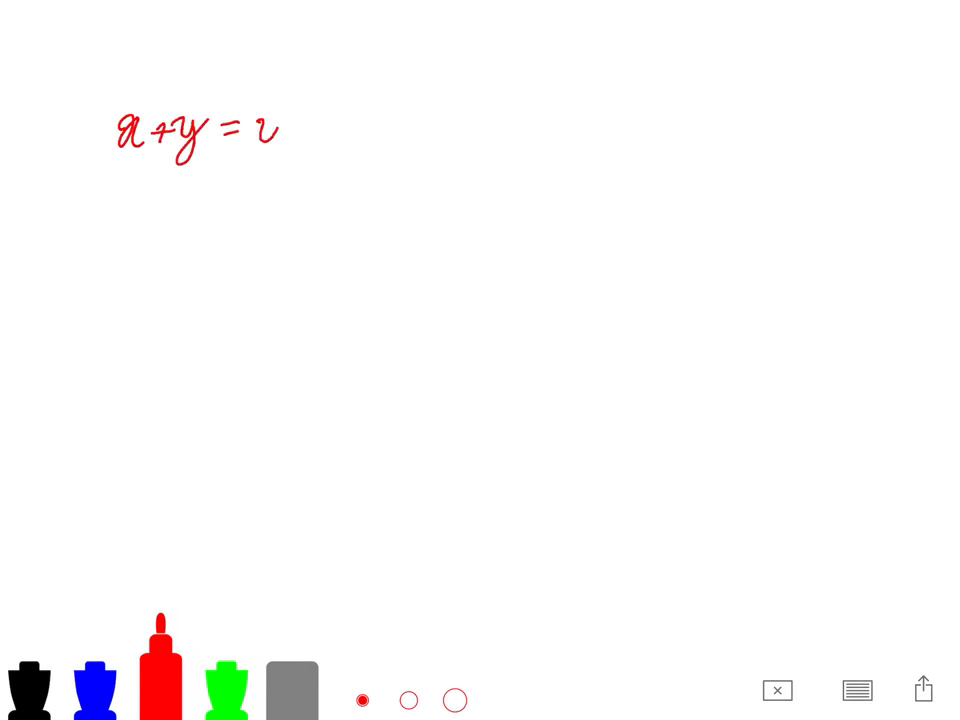
pyautogui.moveTo(300, 130); pyautogui.dragTo(376, 120)
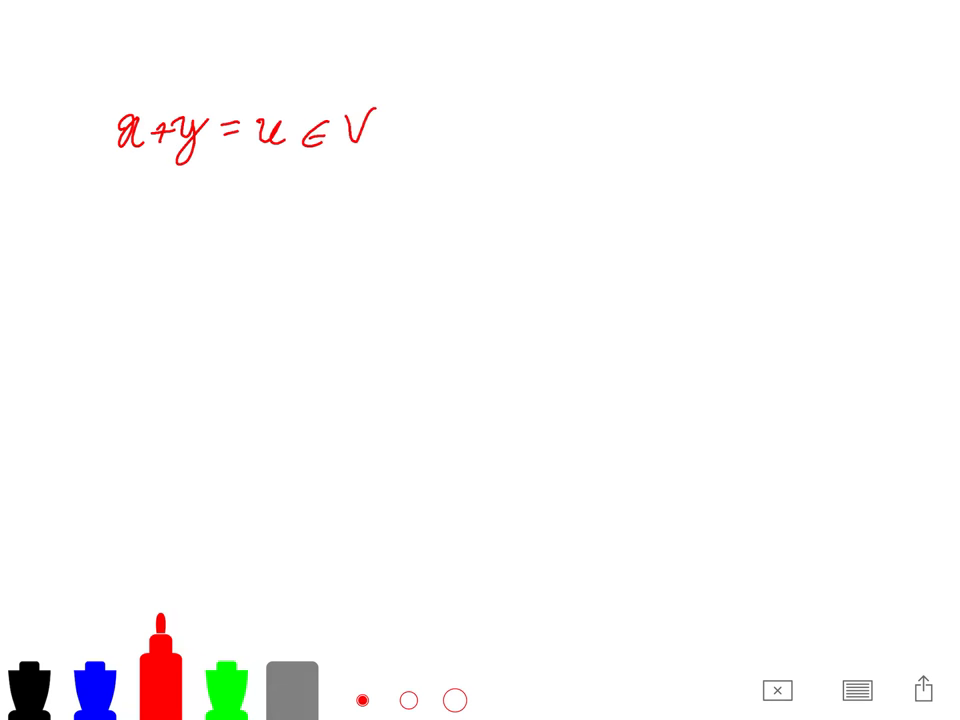
pyautogui.moveTo(144, 516); pyautogui.dragTo(308, 384)
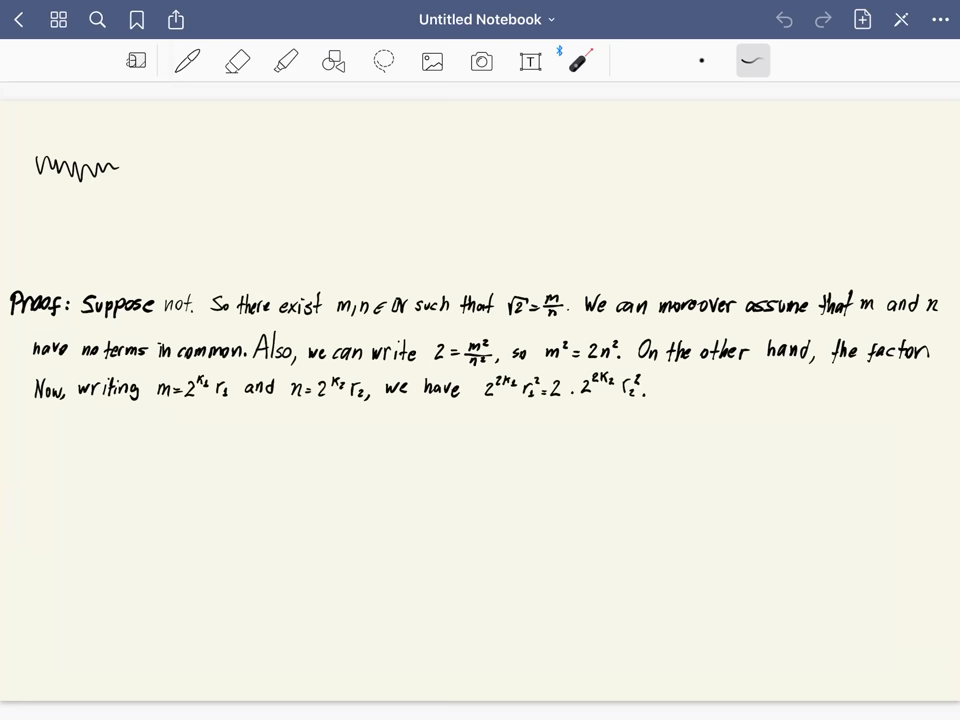
# Step: Add a new blank lined page to the Untitled Notebook and pick the pen
pyautogui.click(862, 20)
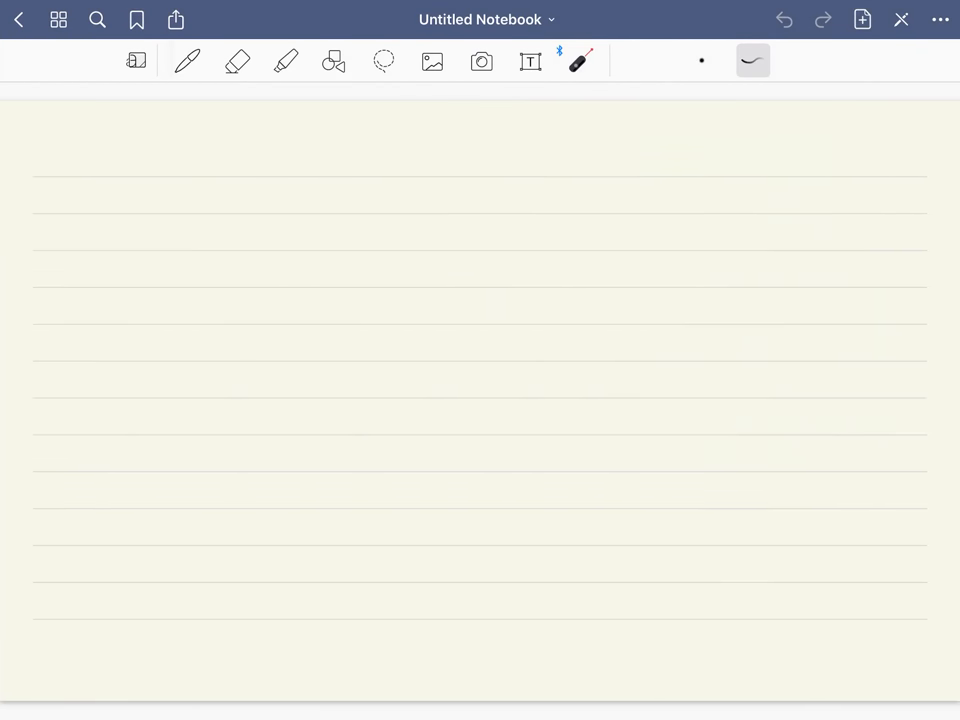
pyautogui.click(530, 60)
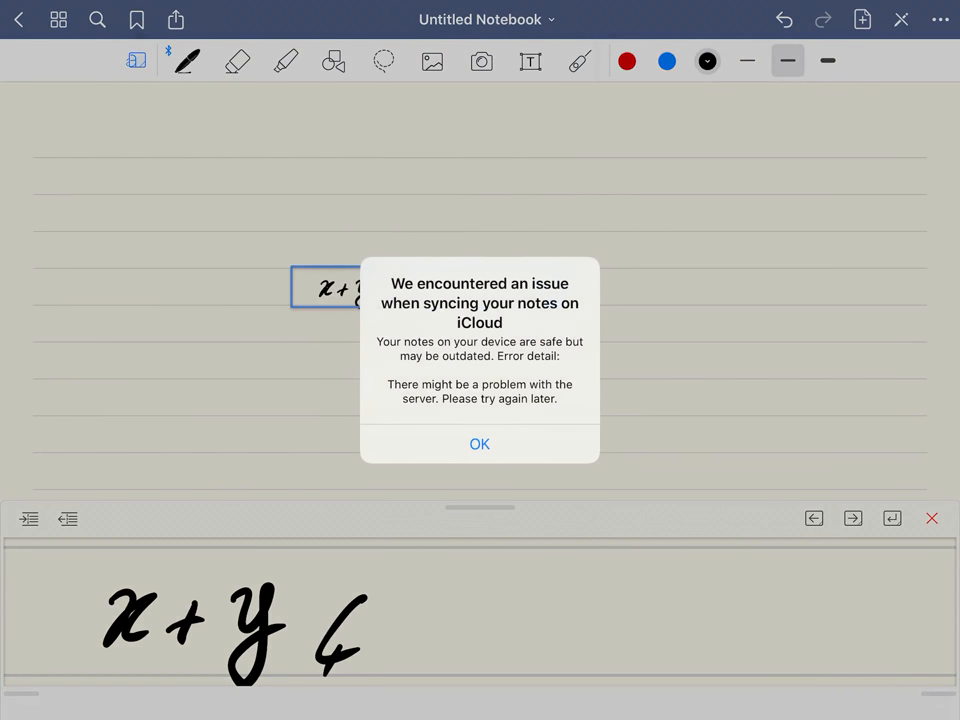
# Step: Dismiss the iCloud sync error alert with OK
pyautogui.click(480, 444)
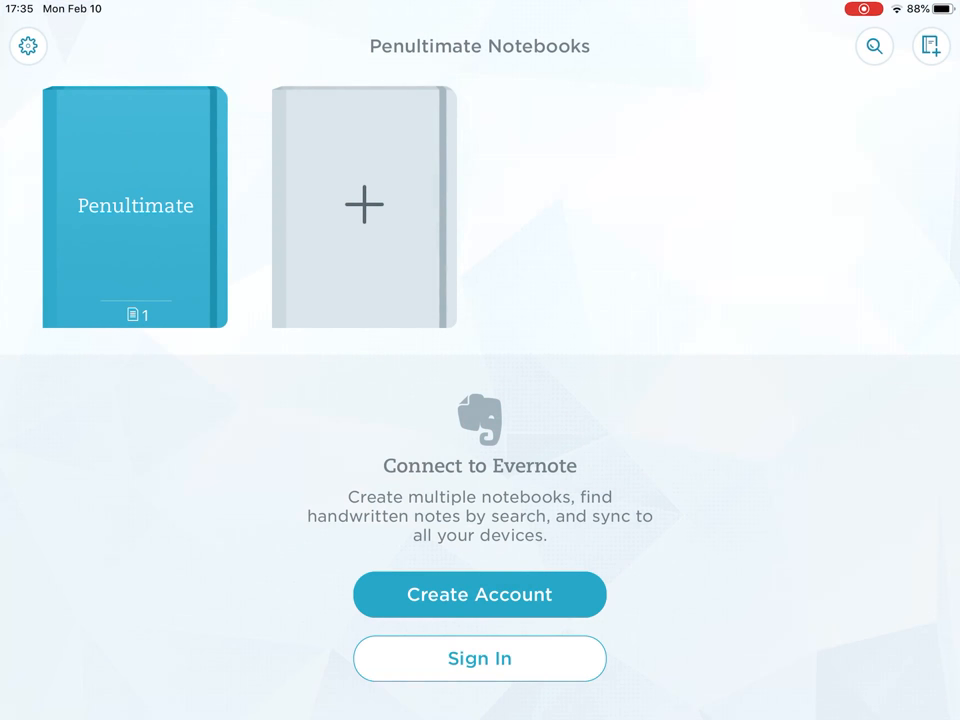
# Step: Start a new note in the Penultimate notebook and write a first sample stroke
pyautogui.click(136, 206)
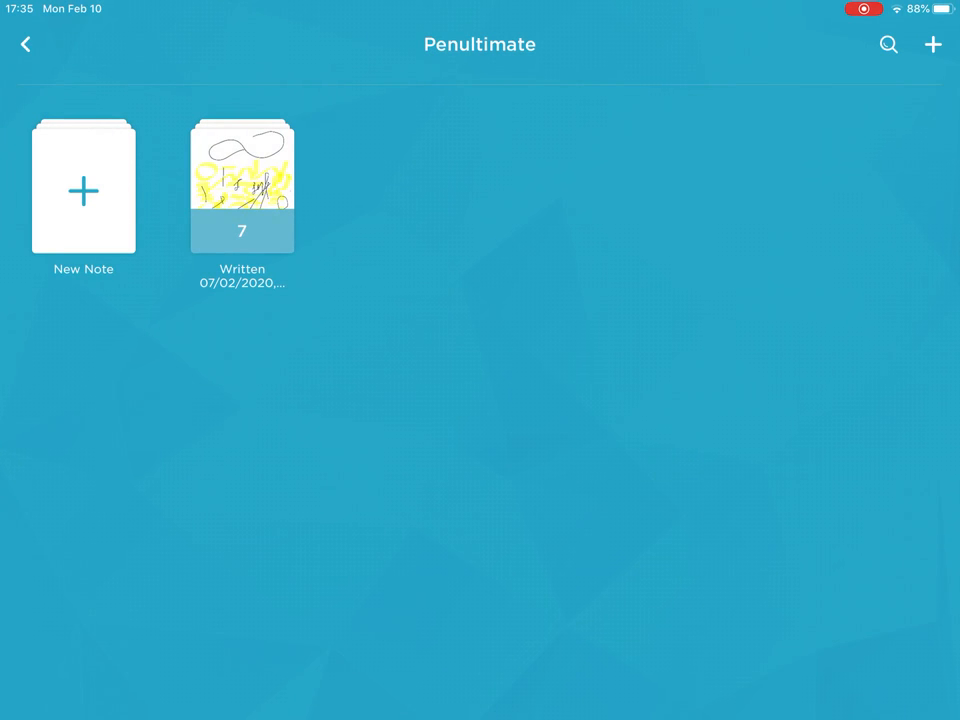
pyautogui.click(84, 186)
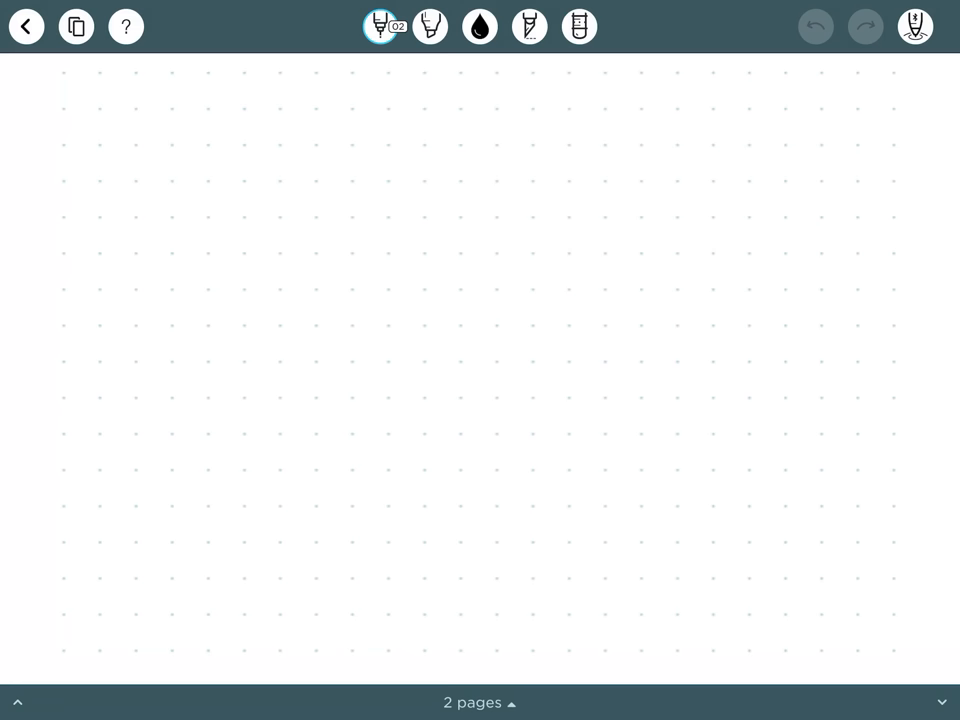
pyautogui.moveTo(164, 250); pyautogui.dragTo(244, 304)
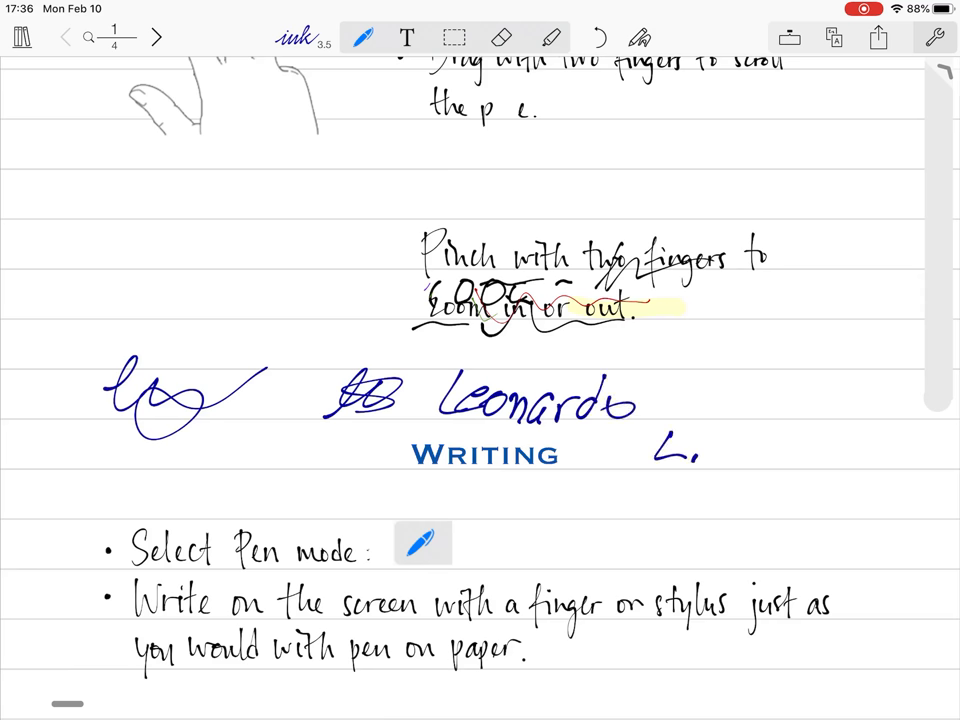
# Step: Handwrite the word Linear in blue beside the Writing heading
pyautogui.moveTo(650, 450); pyautogui.dragTo(830, 450)
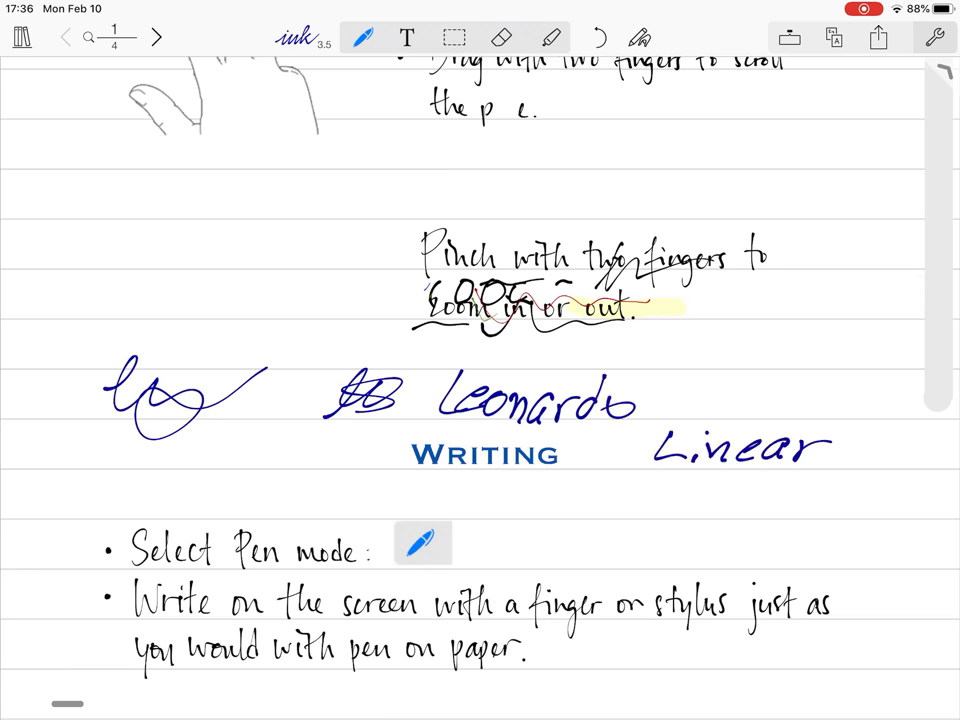
# Step: Switch the pen from ballpoint to the calligraphy nib and close the style popover
pyautogui.click(362, 36)
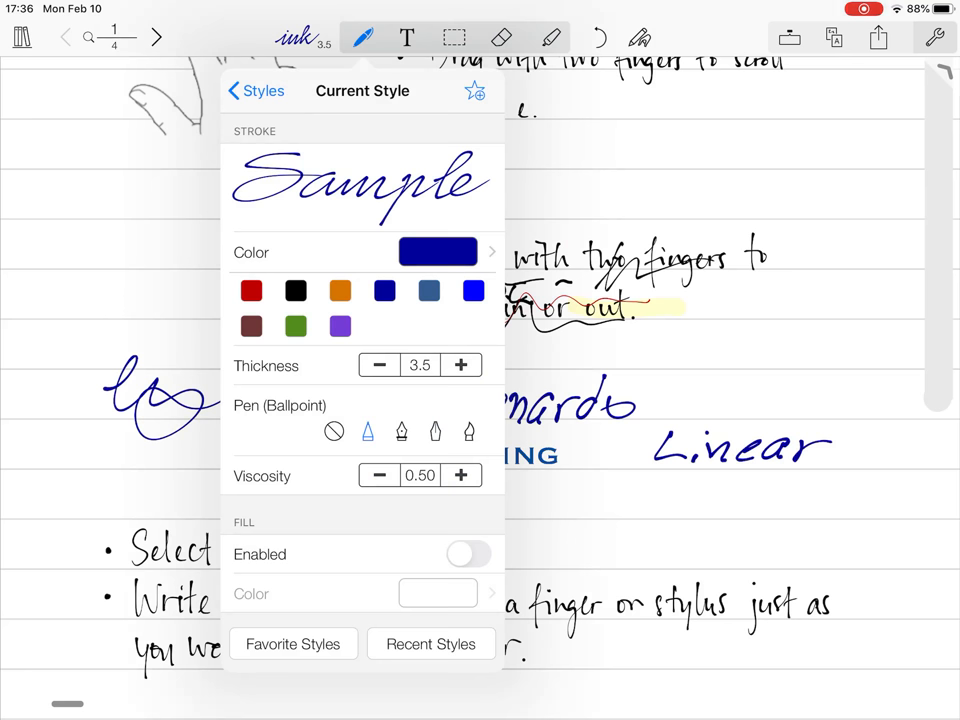
pyautogui.click(436, 432)
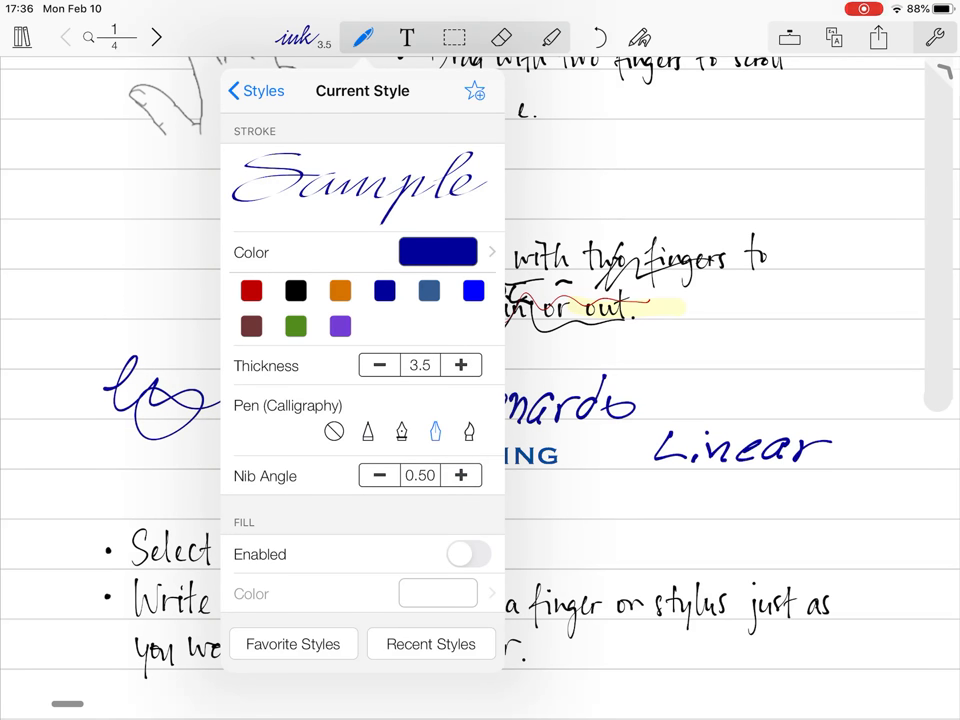
pyautogui.click(400, 432)
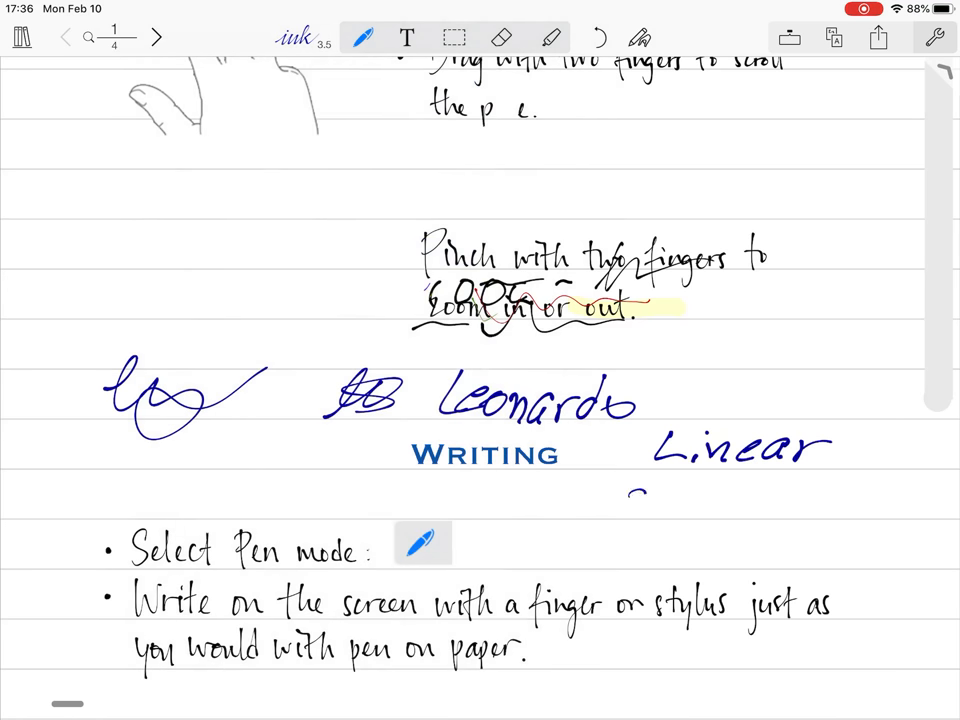
pyautogui.moveTo(630, 500); pyautogui.dragTo(760, 510)
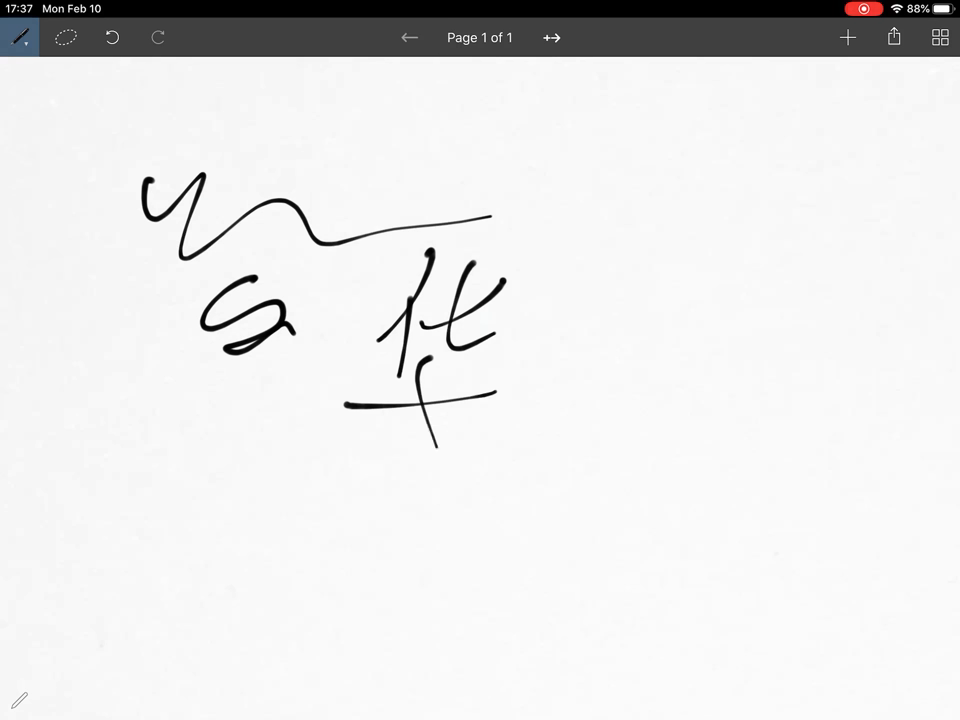
# Step: Draw a 2, a tall curve at right, and a long horizontal line with a dot at lower left
pyautogui.moveTo(624, 344); pyautogui.dragTo(730, 464)
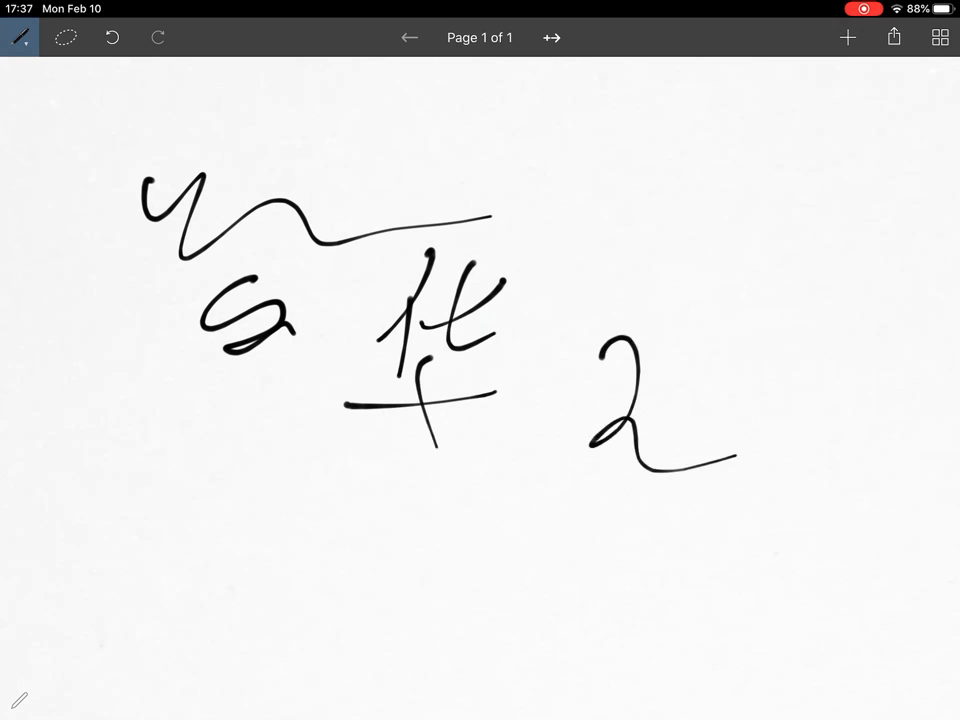
pyautogui.moveTo(688, 188); pyautogui.dragTo(776, 304)
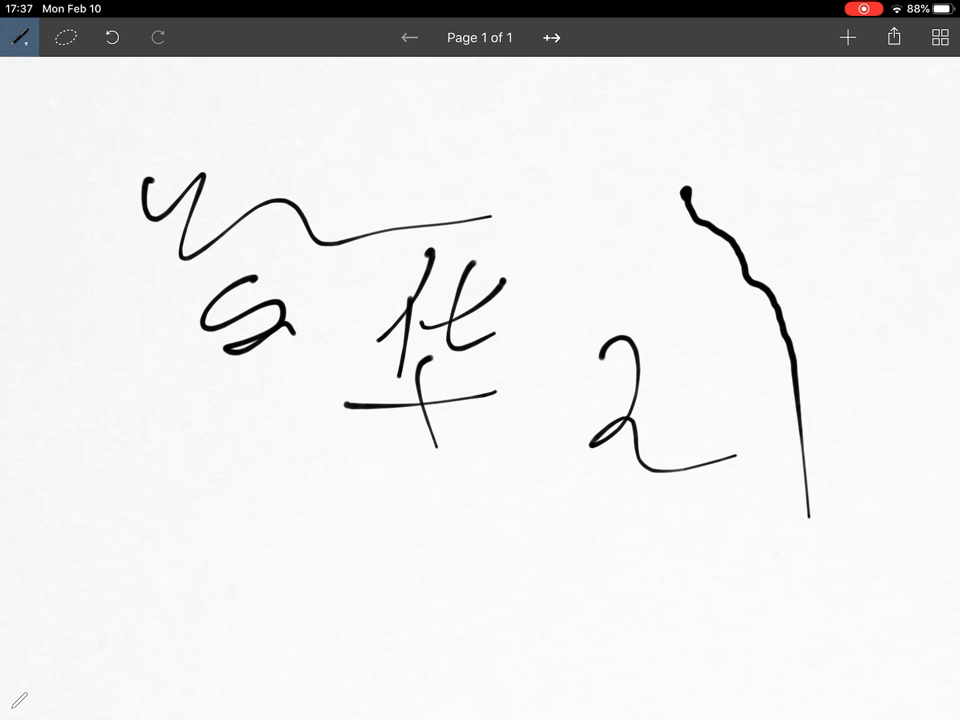
pyautogui.moveTo(96, 456); pyautogui.dragTo(210, 480)
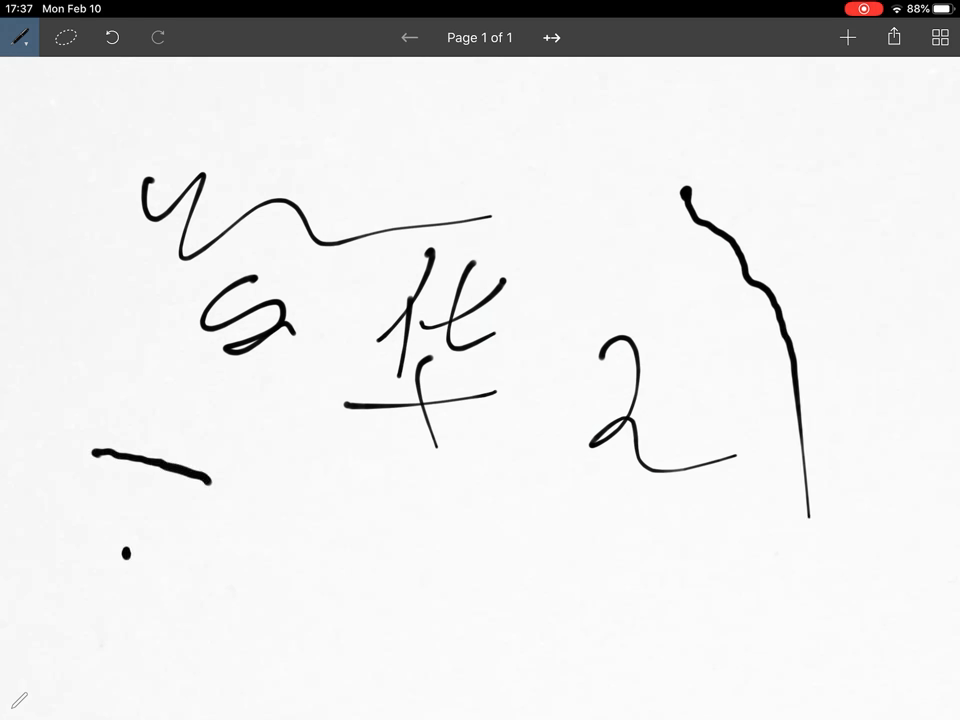
pyautogui.moveTo(210, 478); pyautogui.dragTo(378, 488)
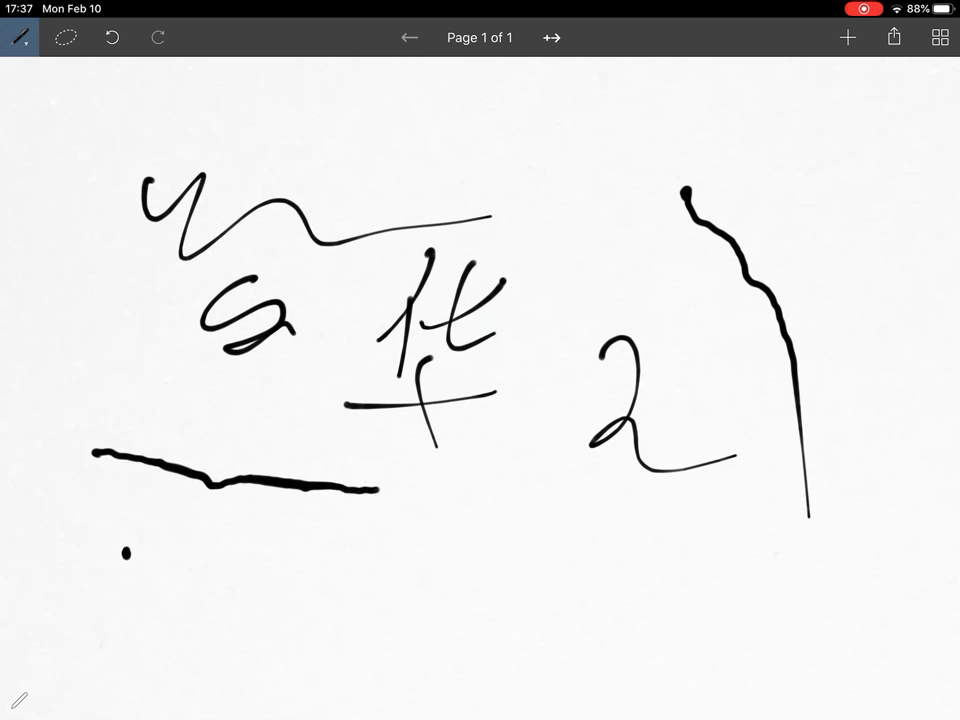
pyautogui.moveTo(376, 490); pyautogui.dragTo(550, 492)
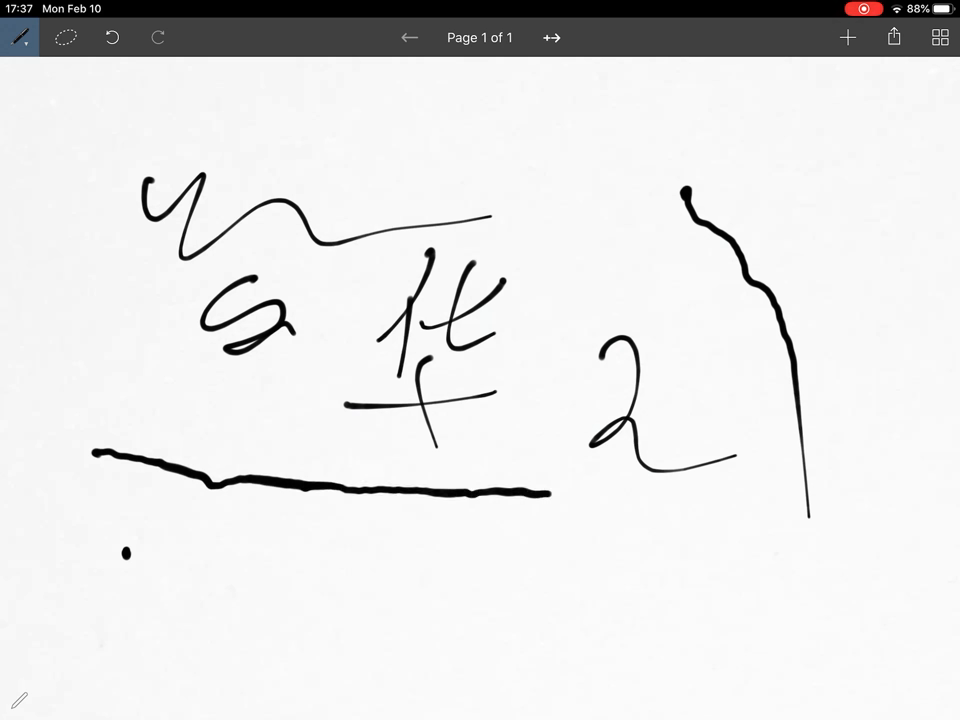